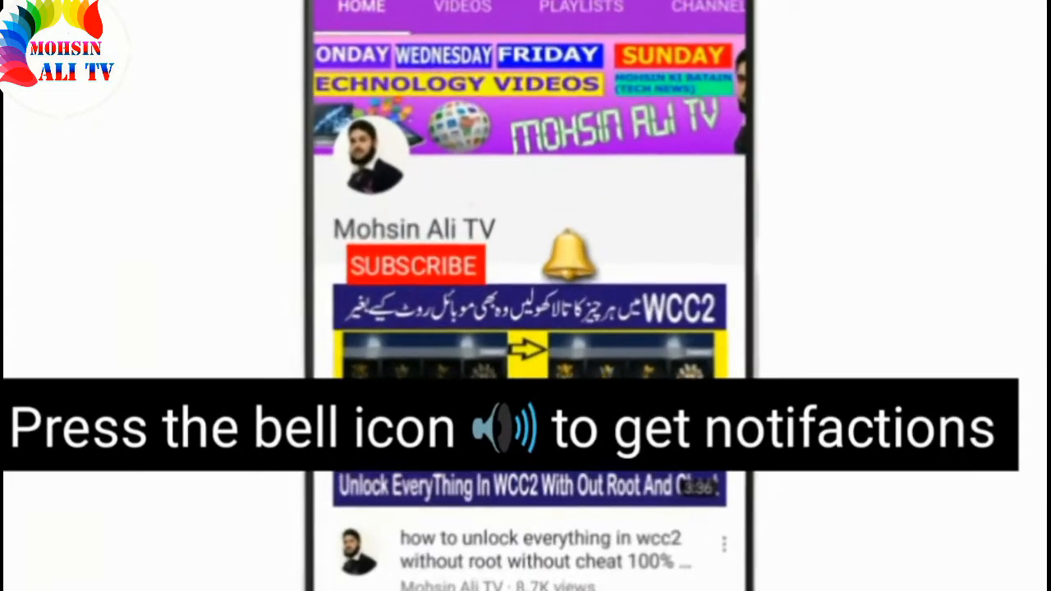
Step: Let the subscribe promo finish until the PES 2018 agent lineup appears
click(414, 264)
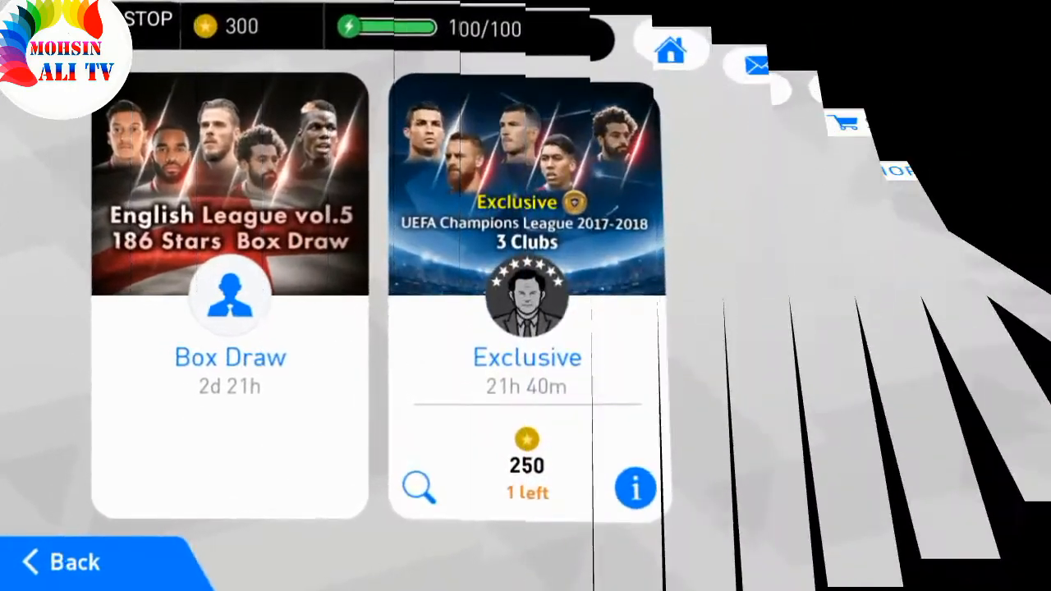
Step: Review the Exclusive agent's About Agents, probabilities, High-Profile Players and Note, then leave
click(635, 486)
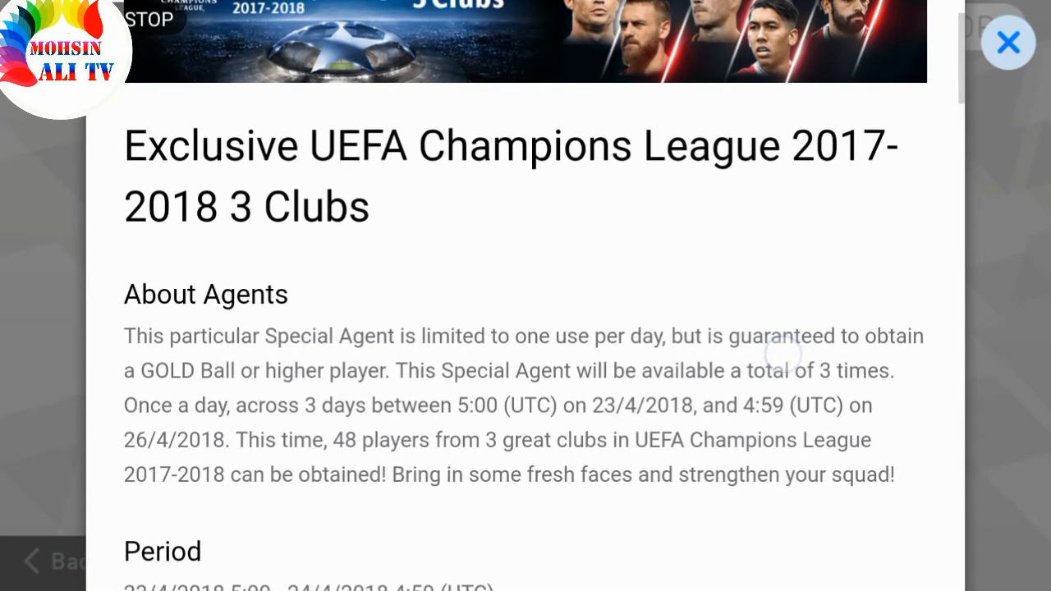
scroll(down, 3)
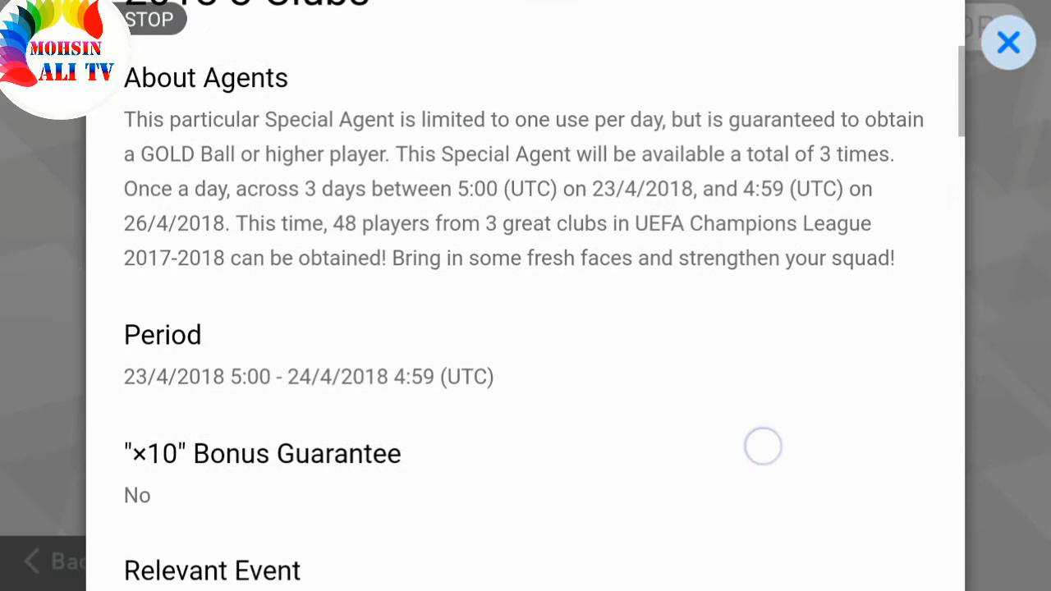
scroll(down, 3)
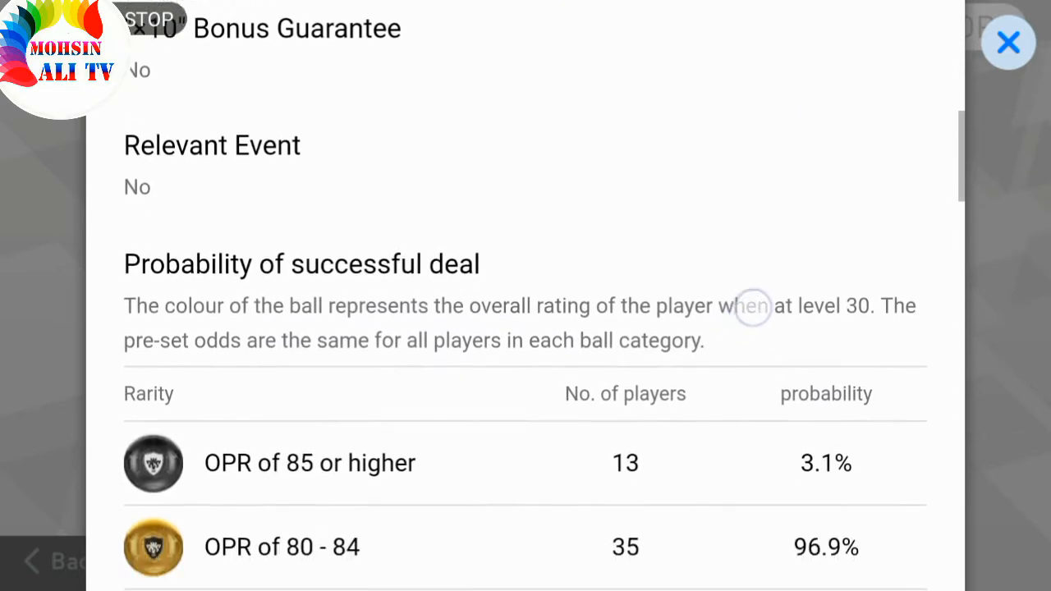
scroll(down, 3)
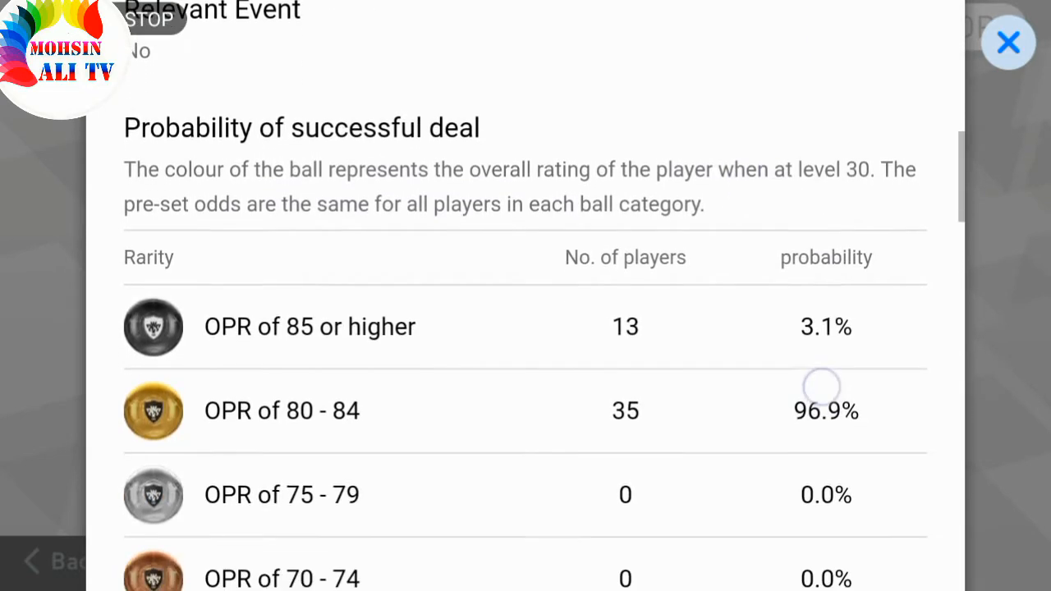
scroll(down, 3)
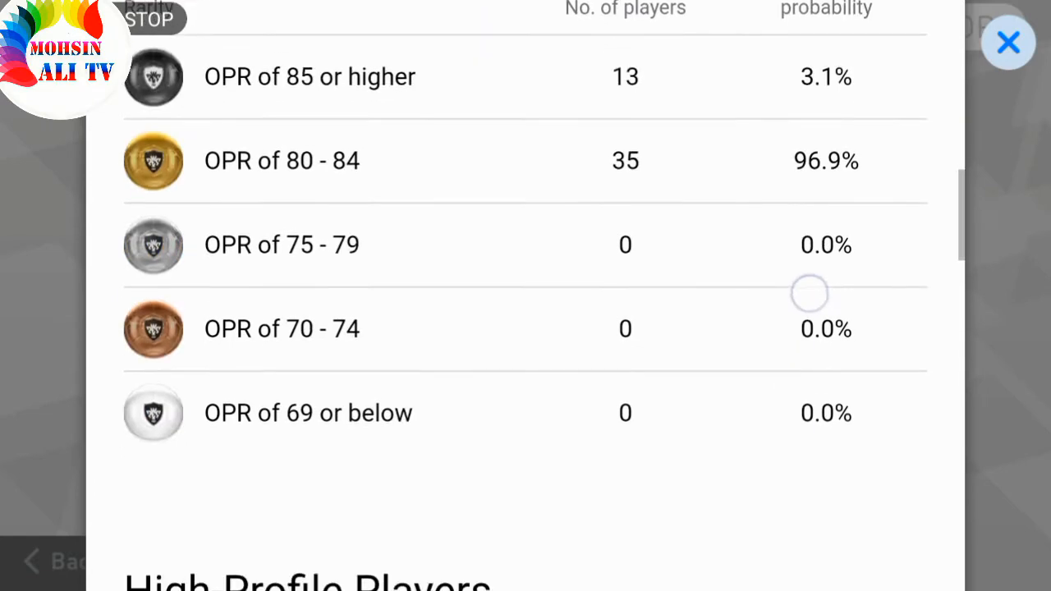
scroll(down, 3)
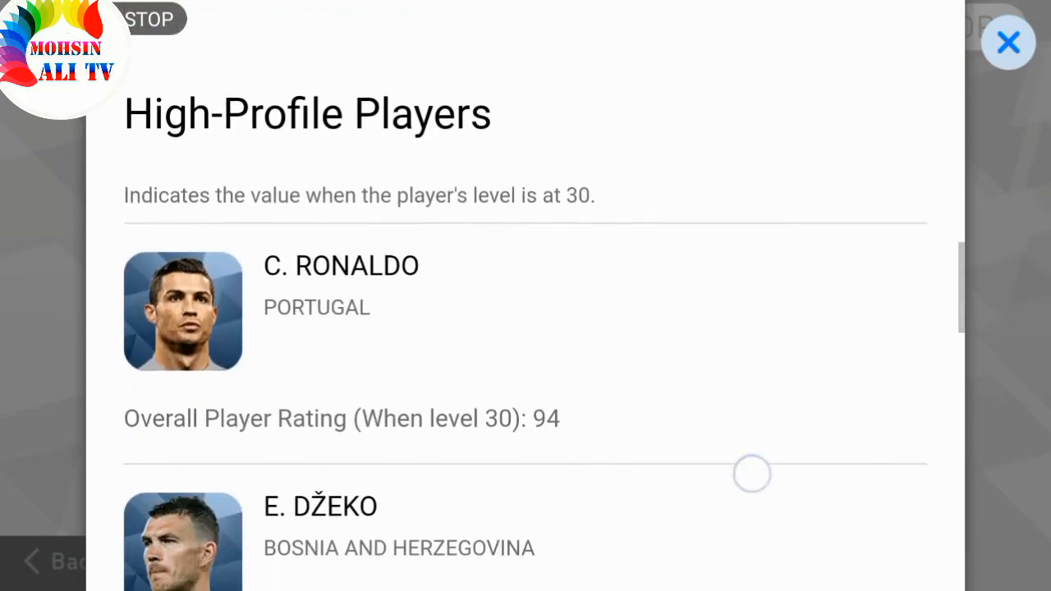
scroll(down, 3)
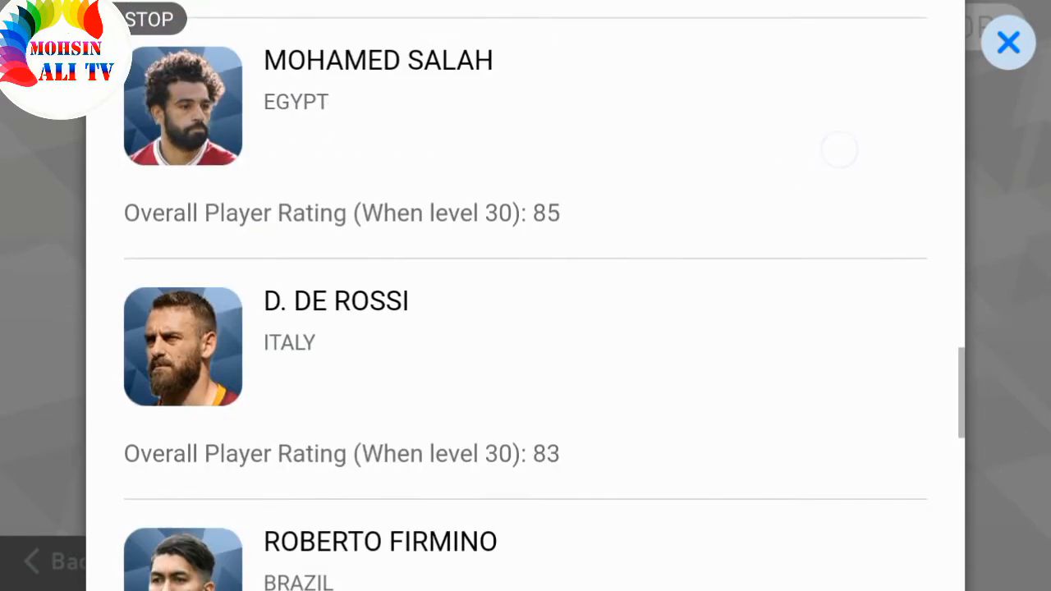
scroll(down, 3)
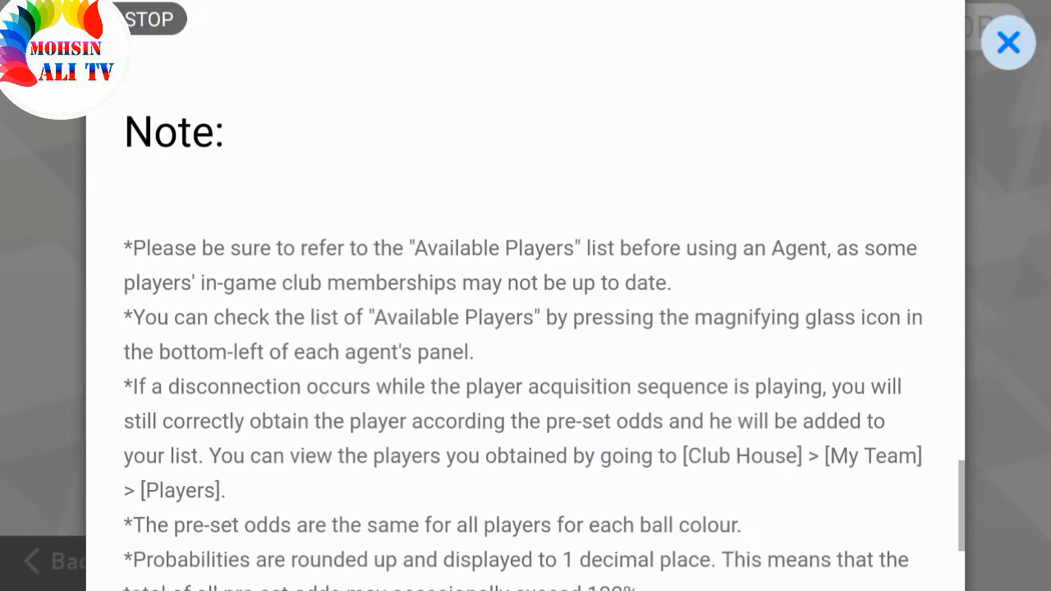
click(1008, 42)
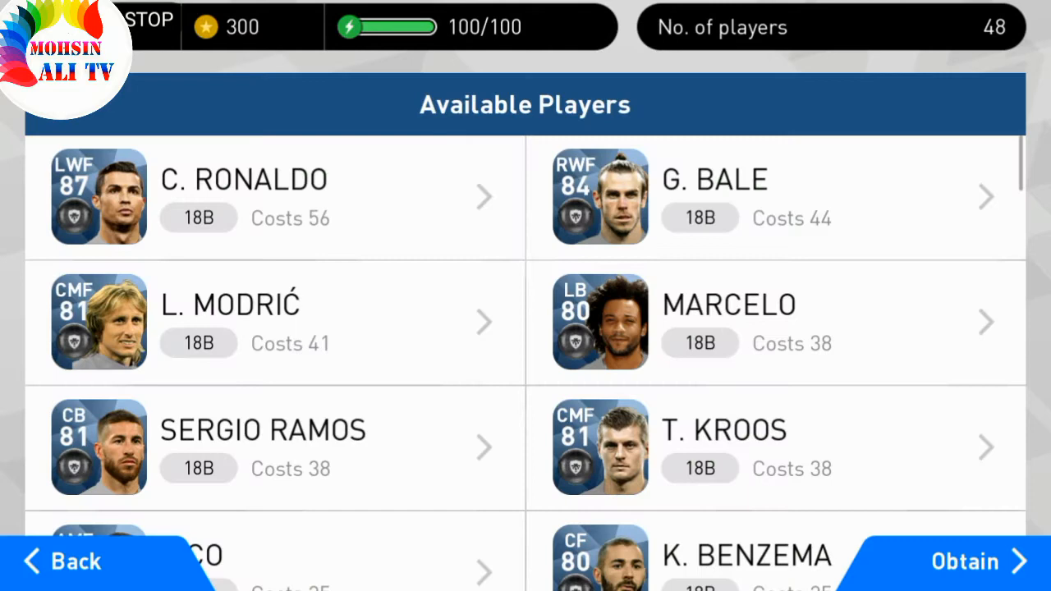
Step: Browse the 48 available players and obtain a signing for 250 myClub Coins
scroll(down, 3)
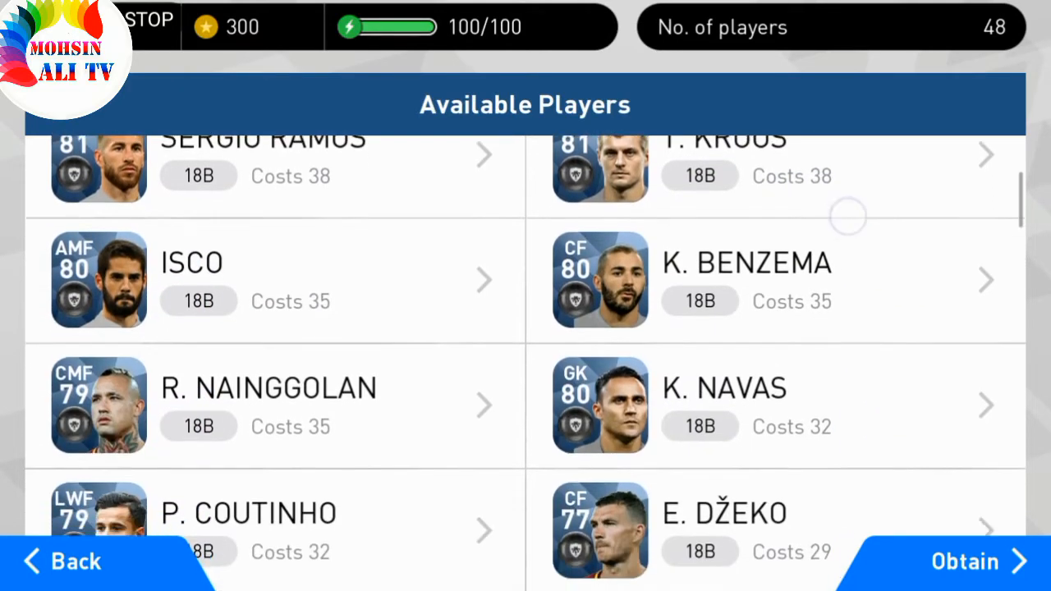
scroll(down, 3)
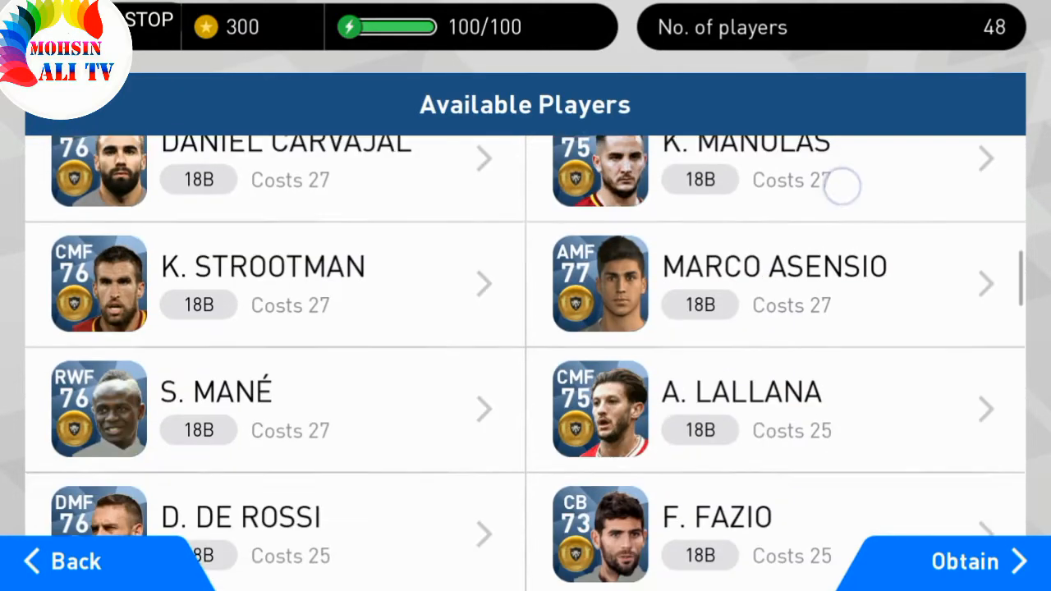
click(965, 559)
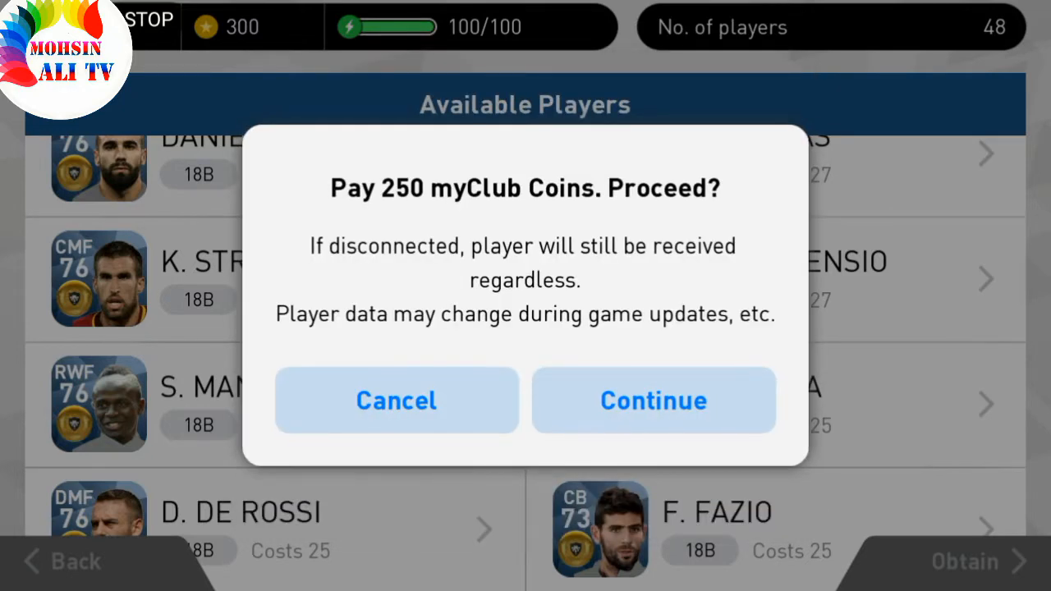
click(653, 401)
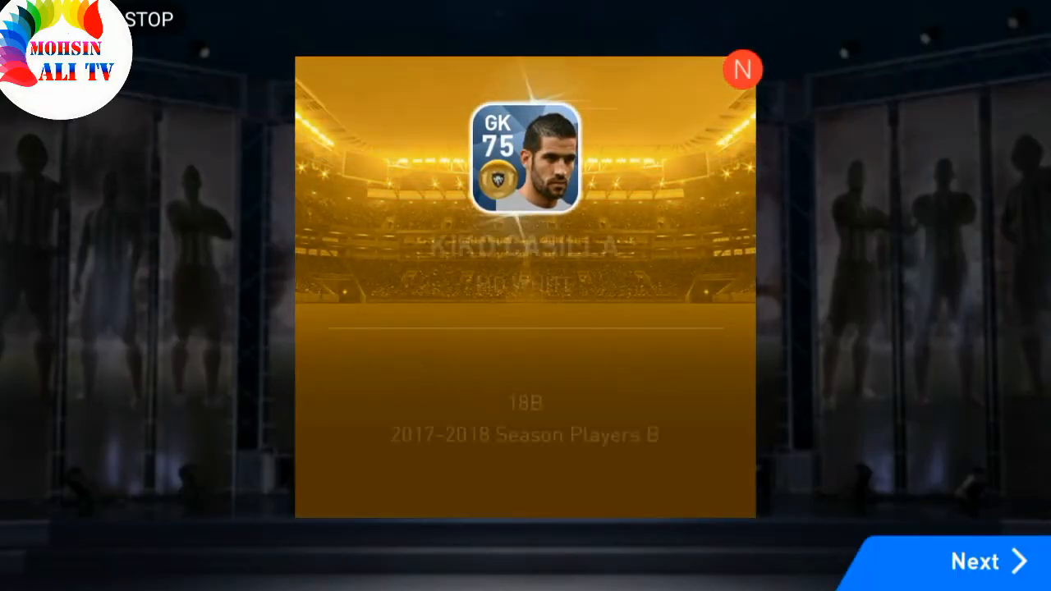
Step: Open Player Details for the new goalkeeper Kiko Casilla (rated 75)
click(525, 164)
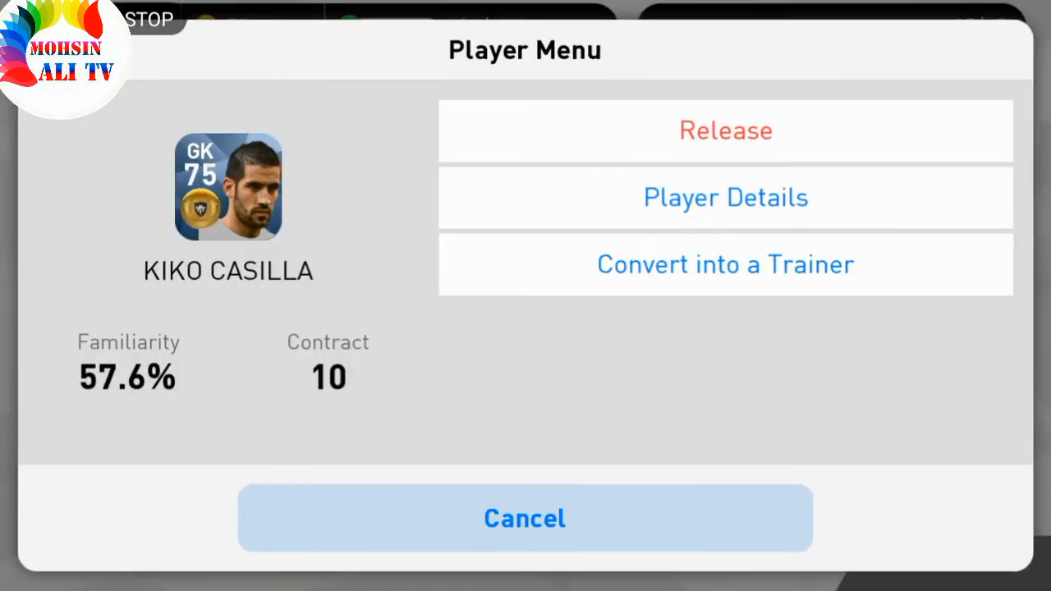
click(725, 197)
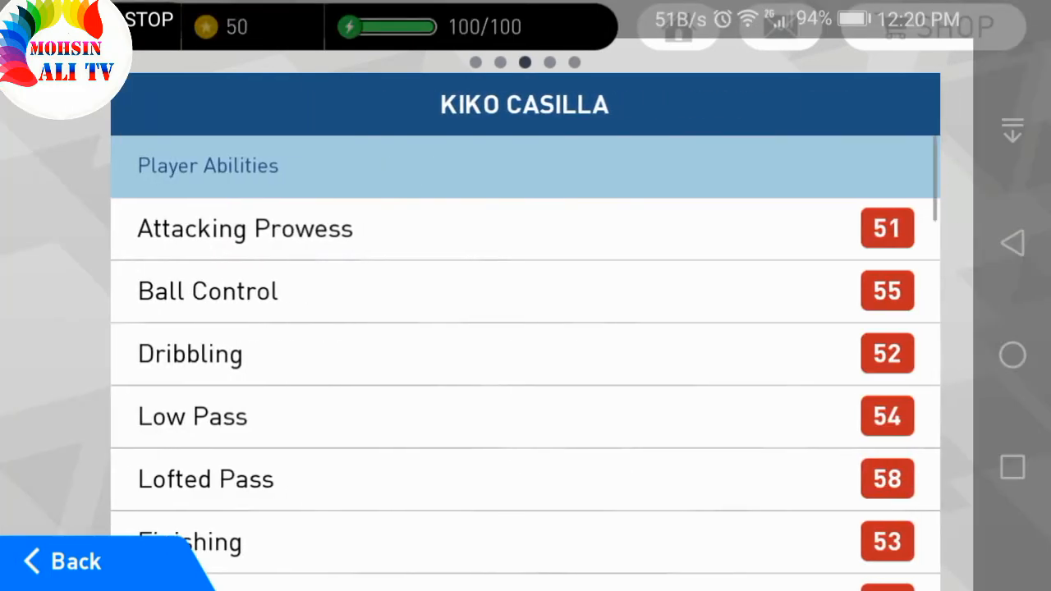
Step: Review Casilla's abilities and GK Long Throw skill, then dismiss the signing announcement
scroll(down, 3)
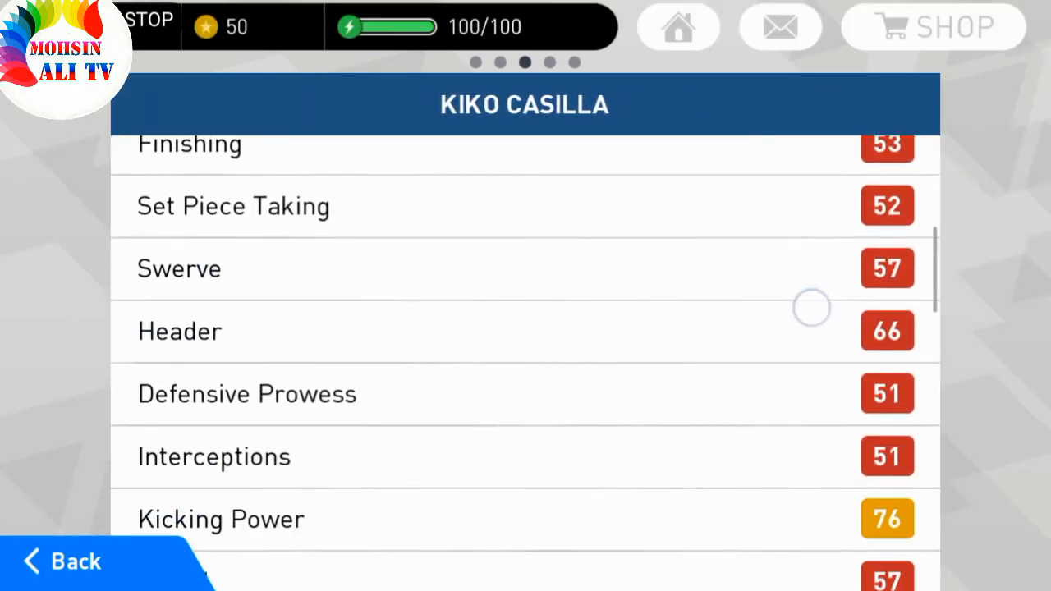
scroll(down, 3)
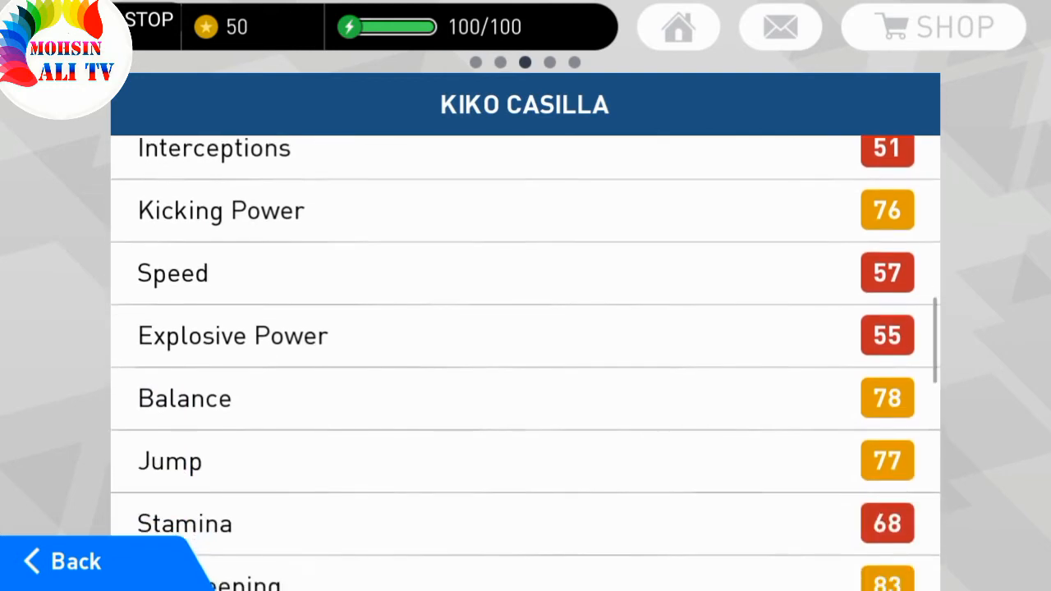
scroll(down, 3)
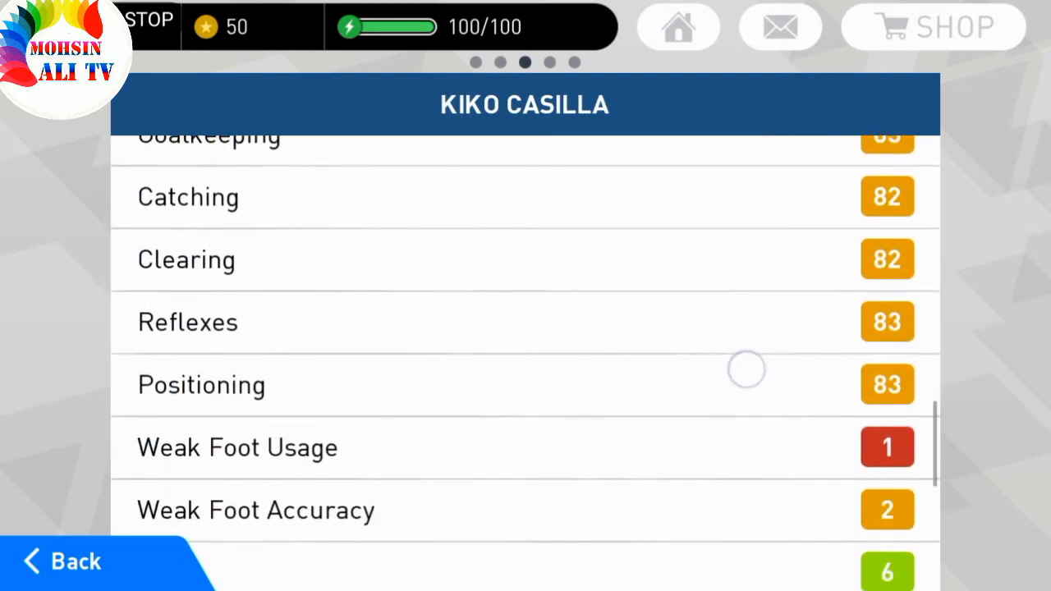
scroll(down, 3)
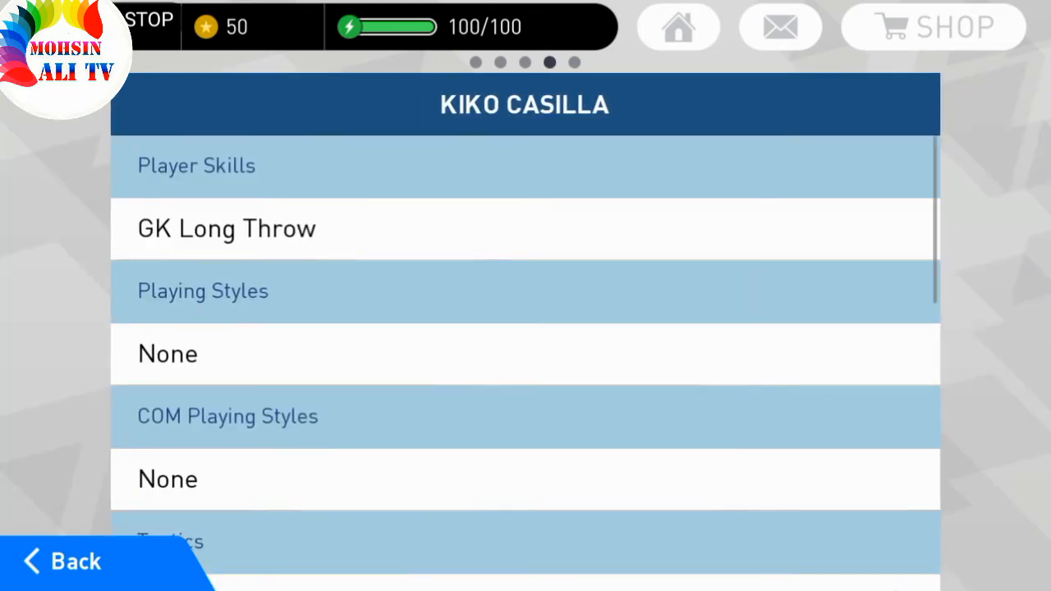
scroll(down, 3)
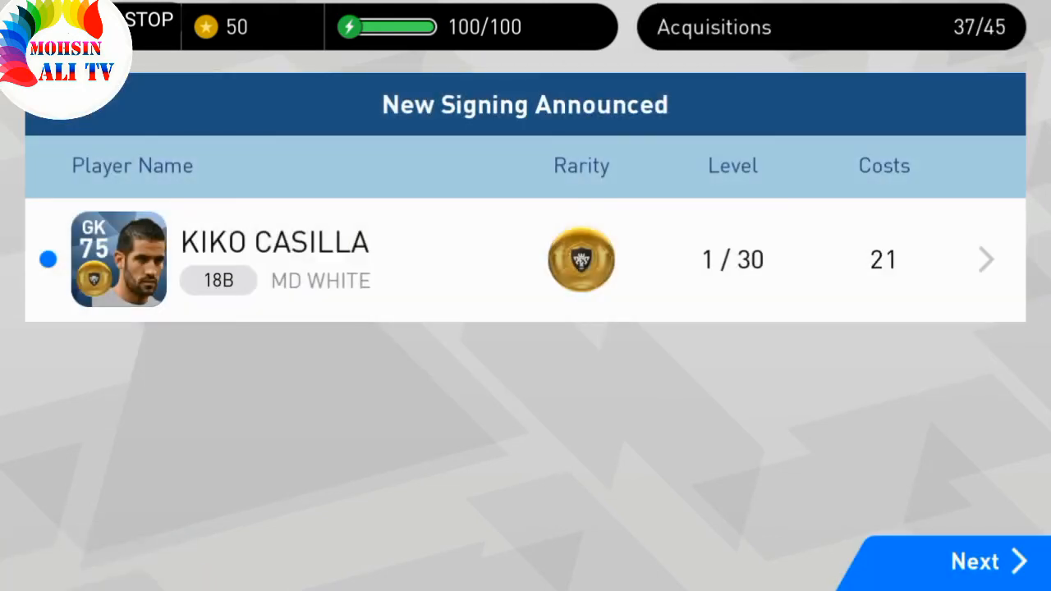
click(975, 563)
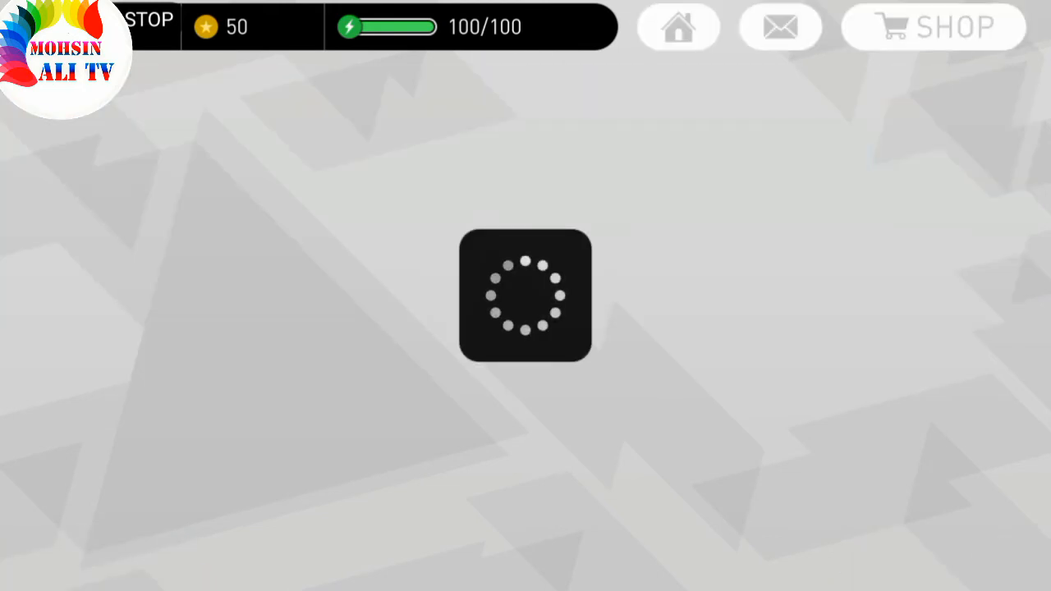